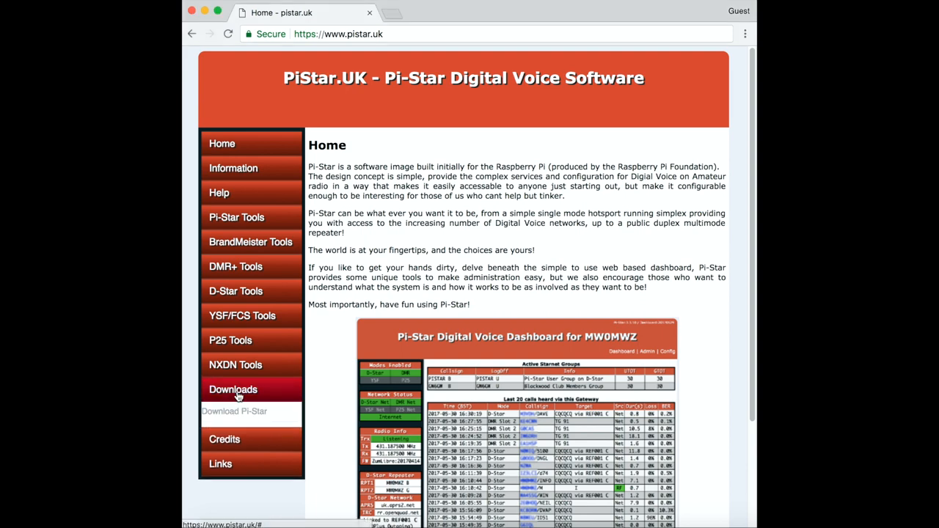
Step: Download the Pi-Star_RPi_V3.4.15_06-Jul-2018.zip image from the Pi-Star downloads page
click(233, 389)
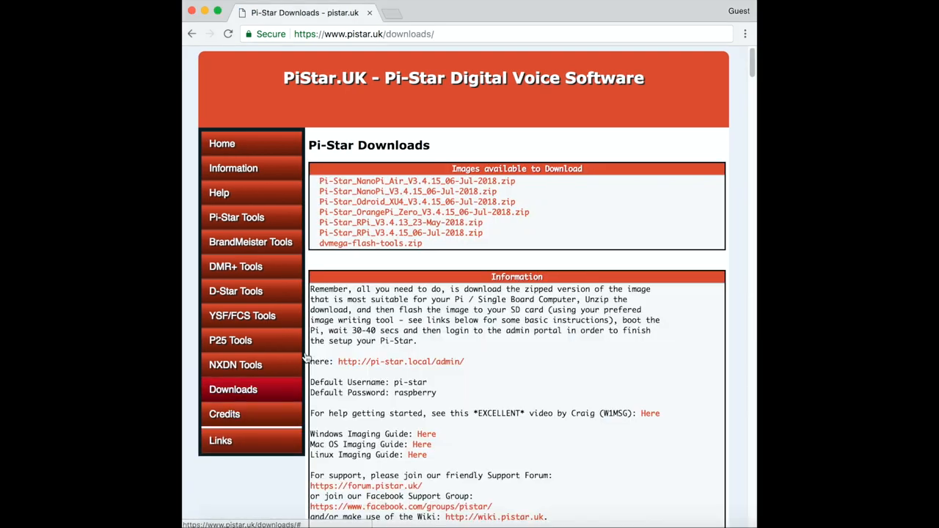
mouse_move(402, 232)
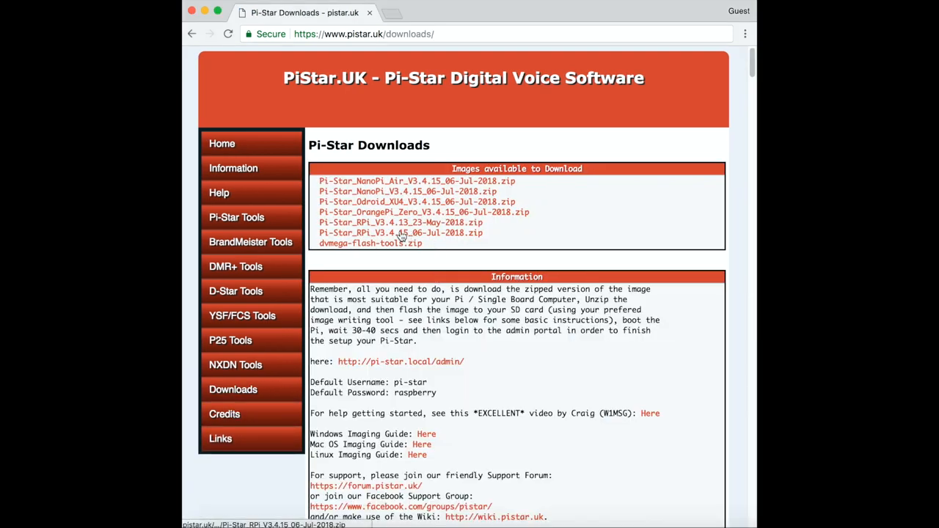
mouse_move(464, 235)
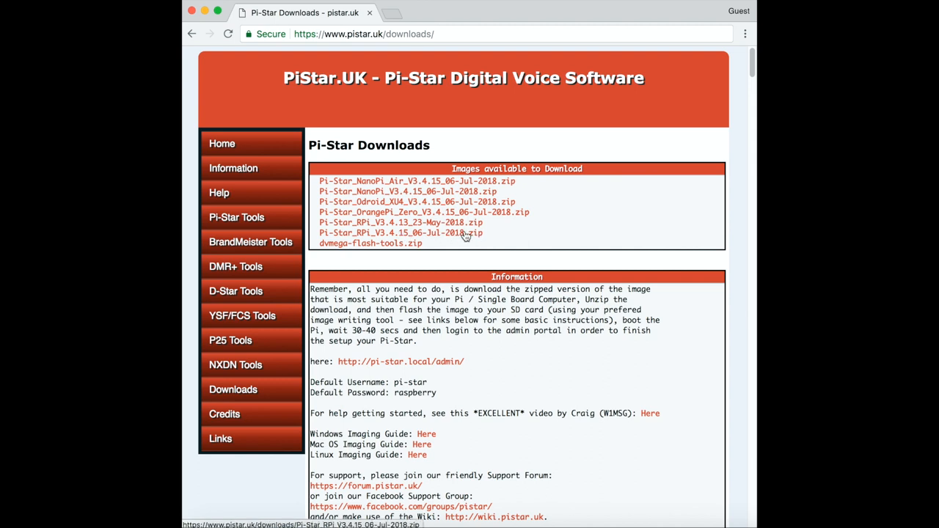
click(400, 233)
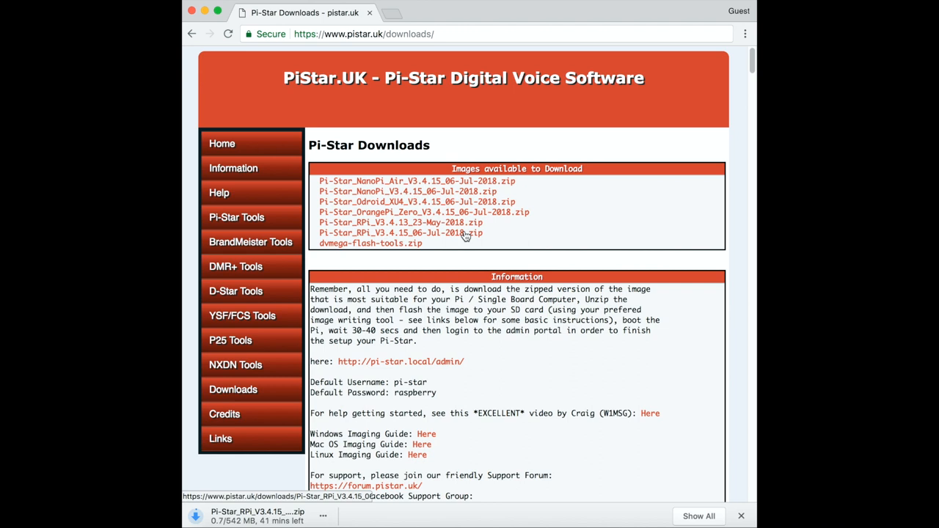
mouse_move(603, 431)
text(https://etcher.io/)
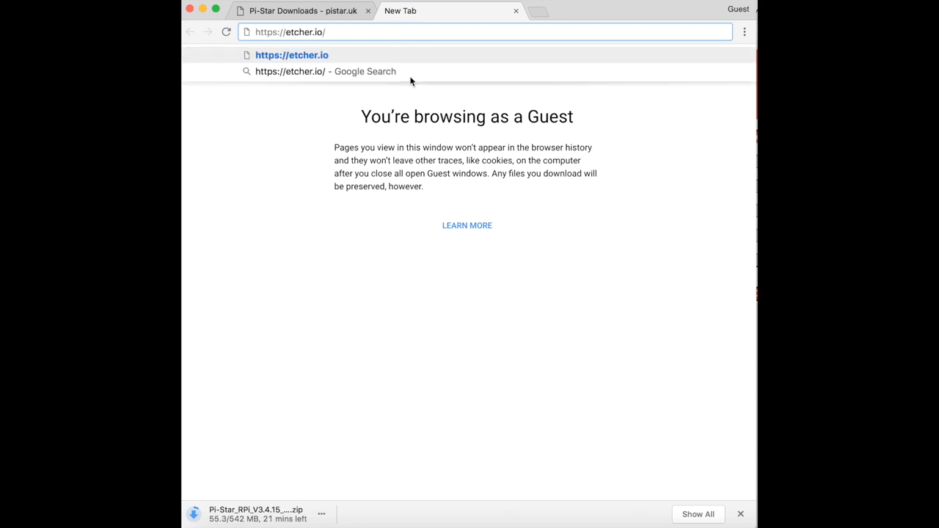
Step: Download the Etcher 1.4.4 macOS installer from etcher.io and view other platform options
click(291, 55)
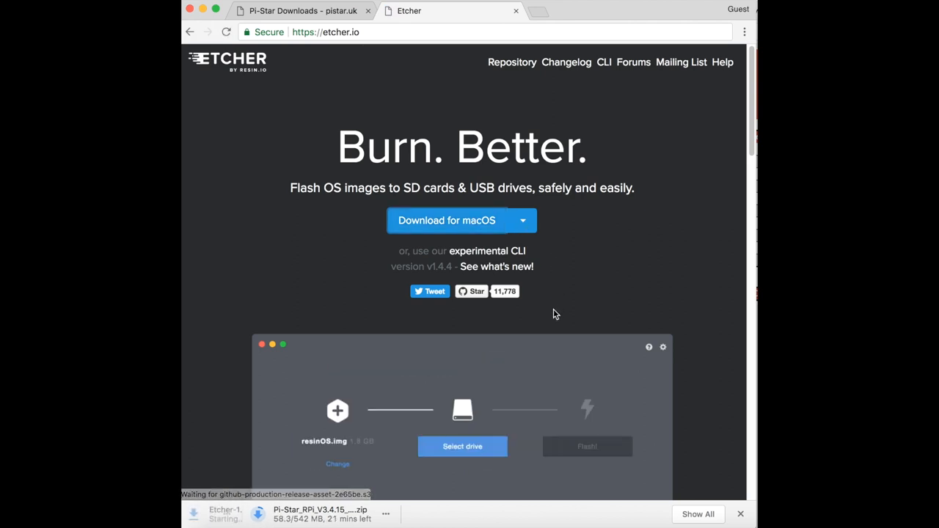
click(462, 445)
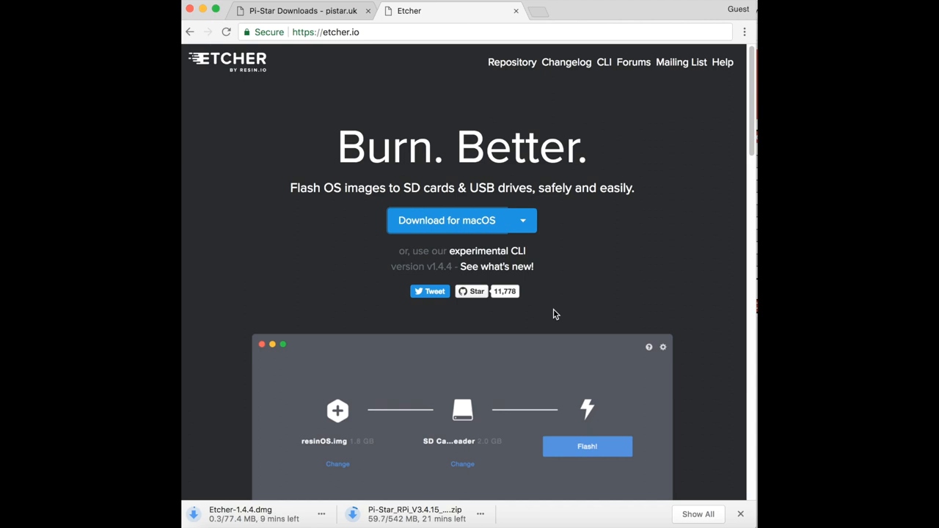
click(522, 220)
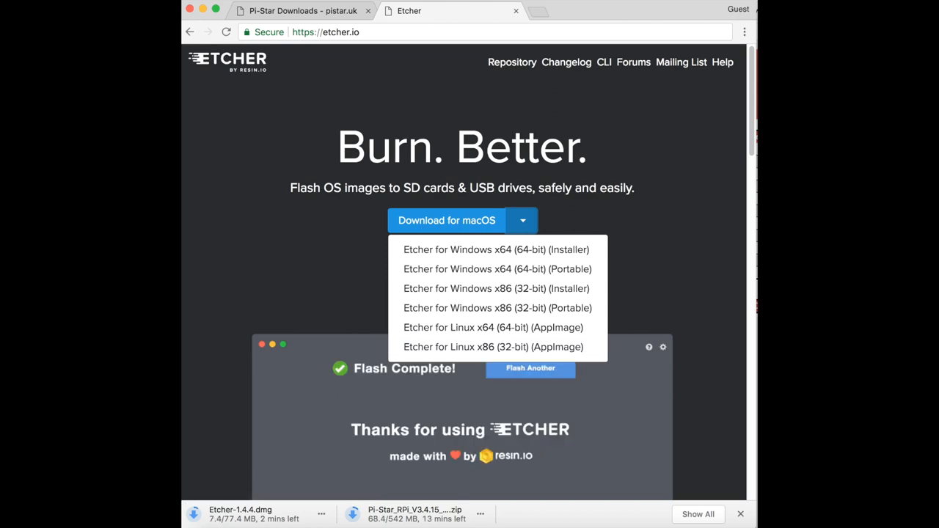
Step: Select the 1.94 GB Pi-Star image and the 31.1 GB SD Card Reader, then start flashing
click(530, 368)
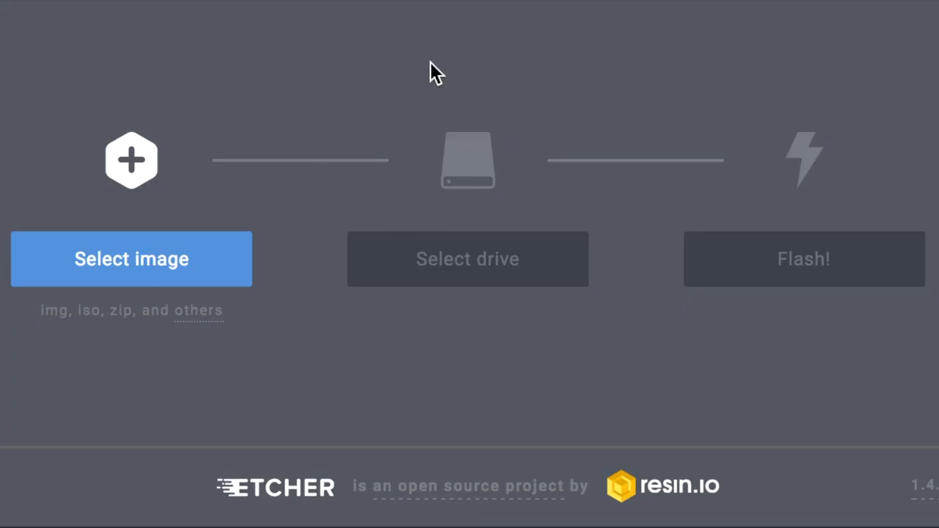
click(131, 258)
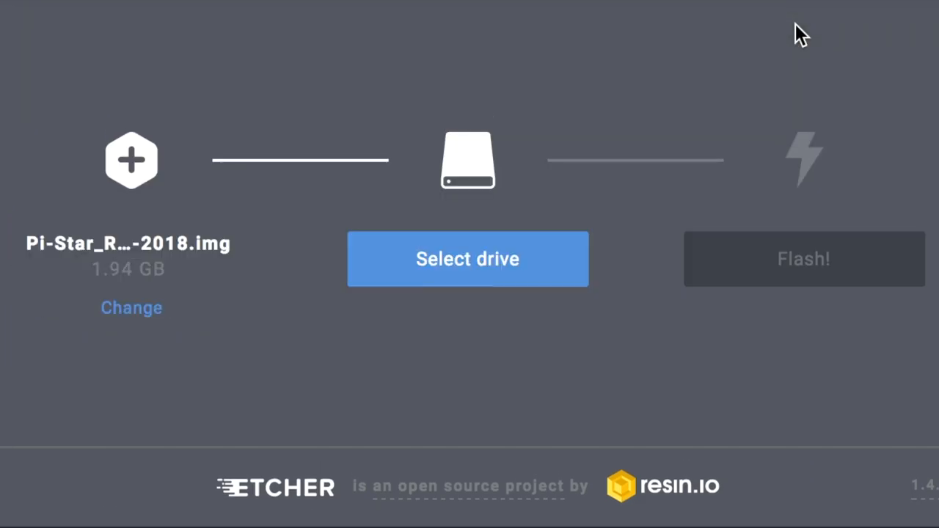
mouse_move(550, 303)
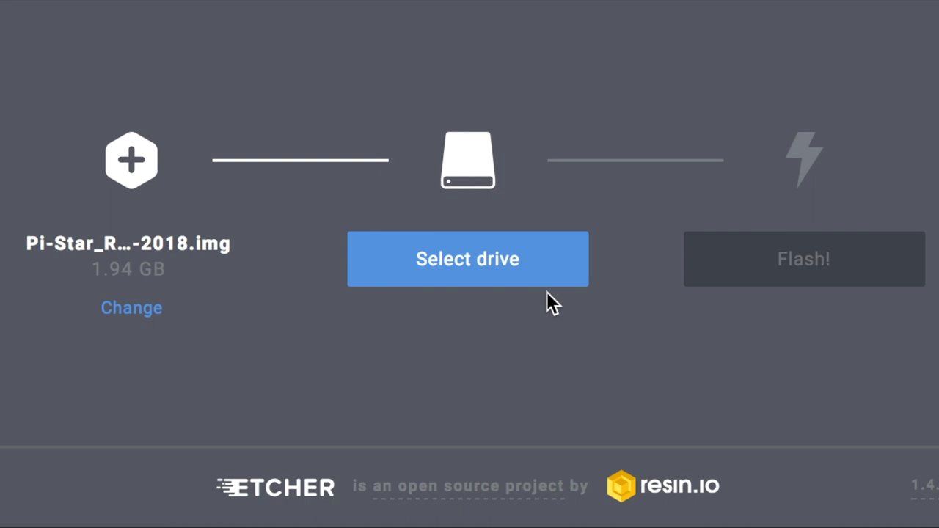
click(467, 258)
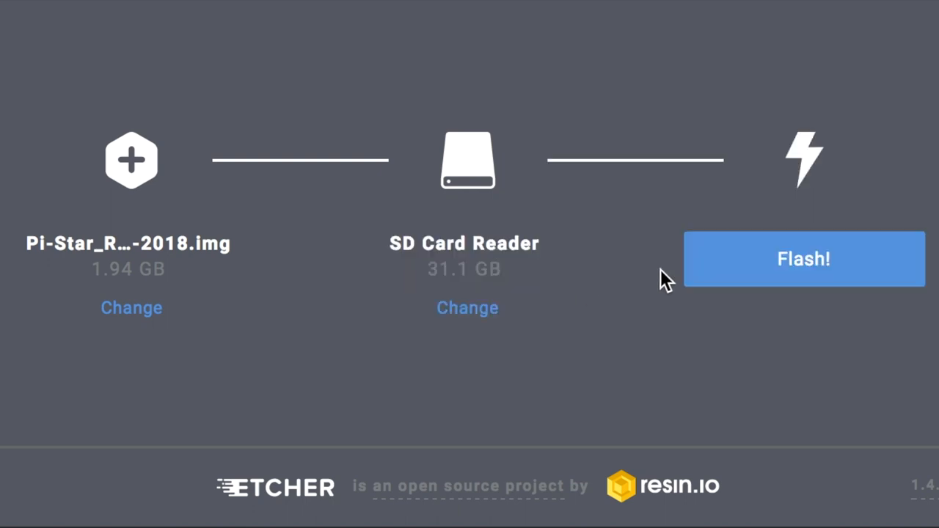
click(803, 259)
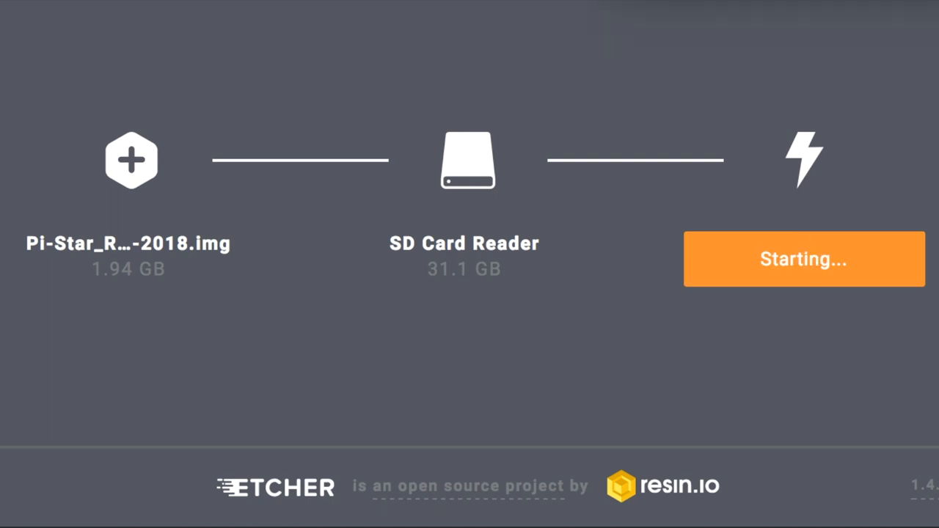